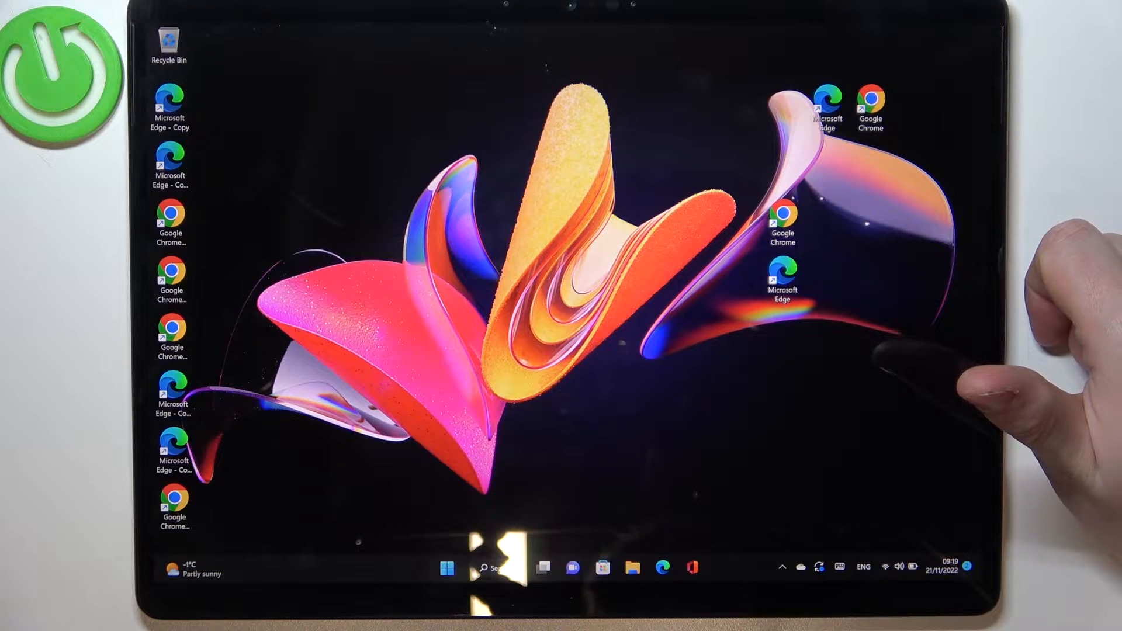
# Launch the Settings app, landing on the System overview page.
pyautogui.click(447, 568)
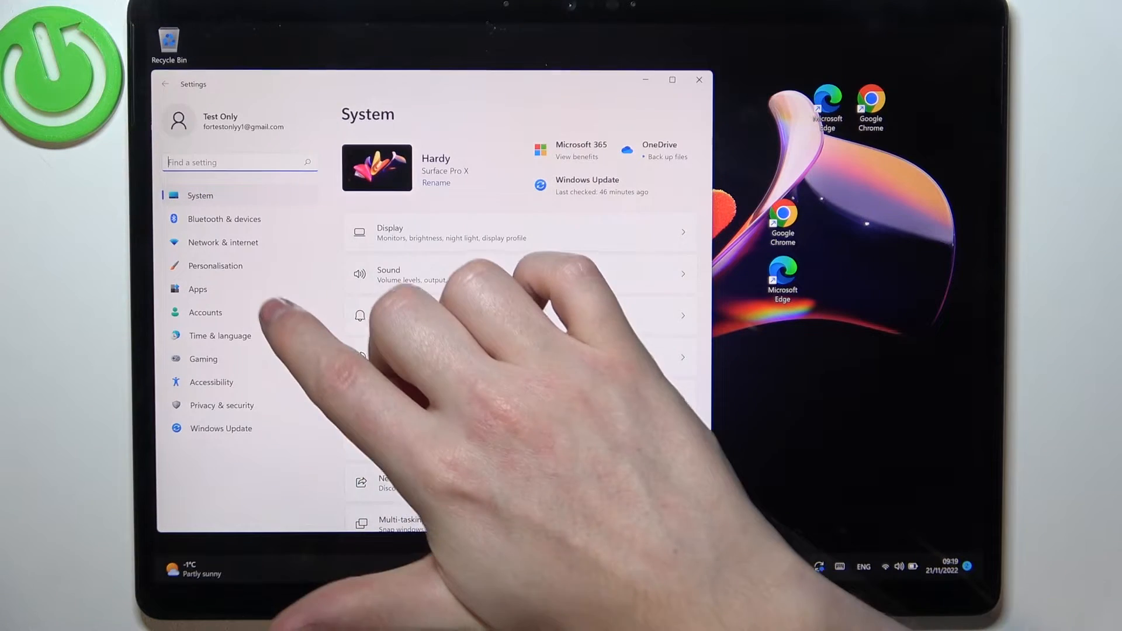
# Go to Accounts > Sign-in options and expand the PIN (Windows Hello) entry.
pyautogui.click(204, 312)
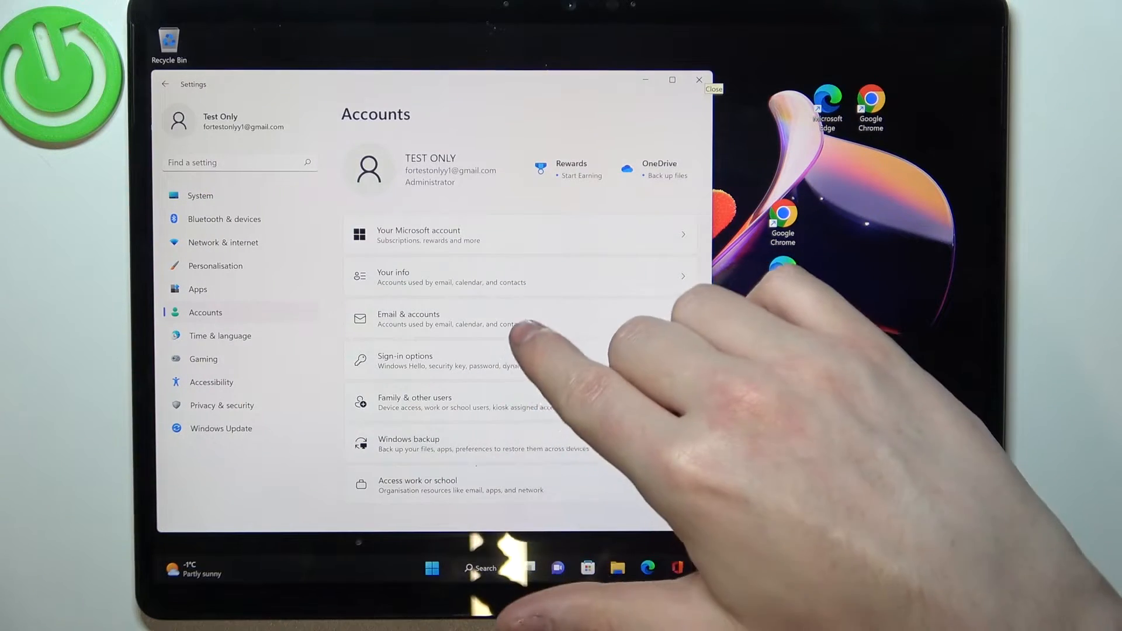
pyautogui.click(404, 361)
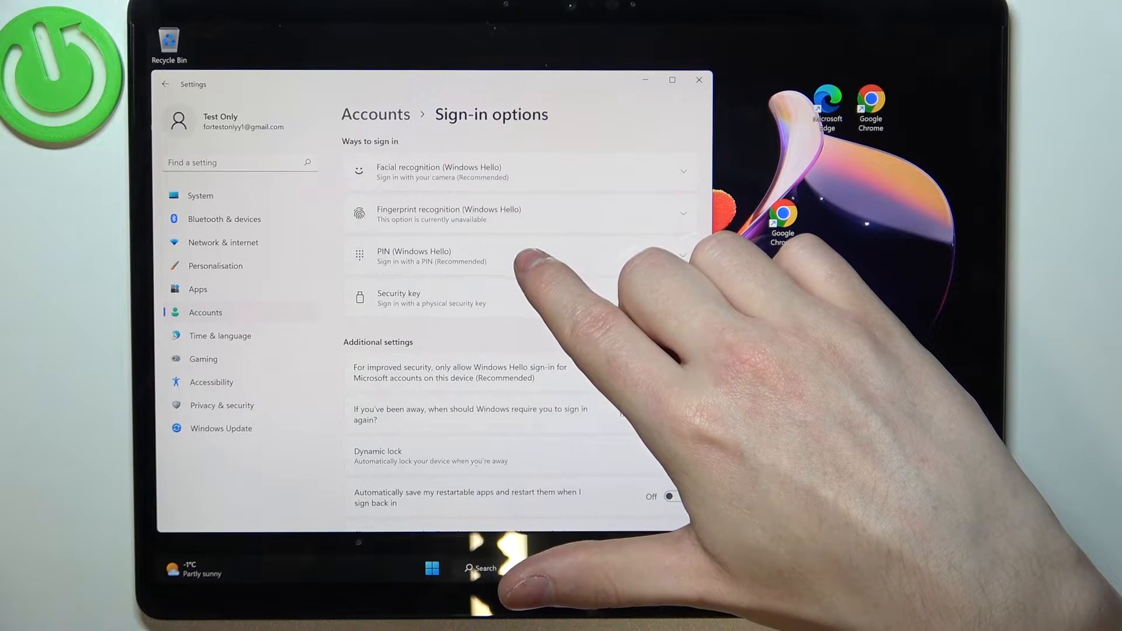
pyautogui.click(515, 256)
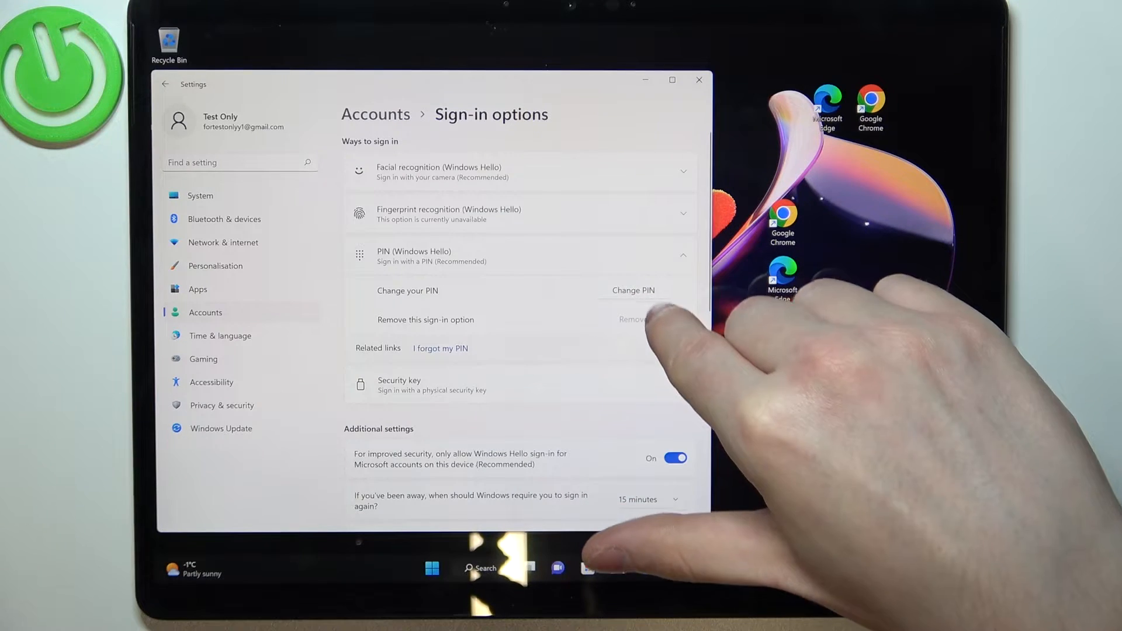
# Start Change PIN and focus the New PIN field to show the touch number pad.
pyautogui.click(632, 290)
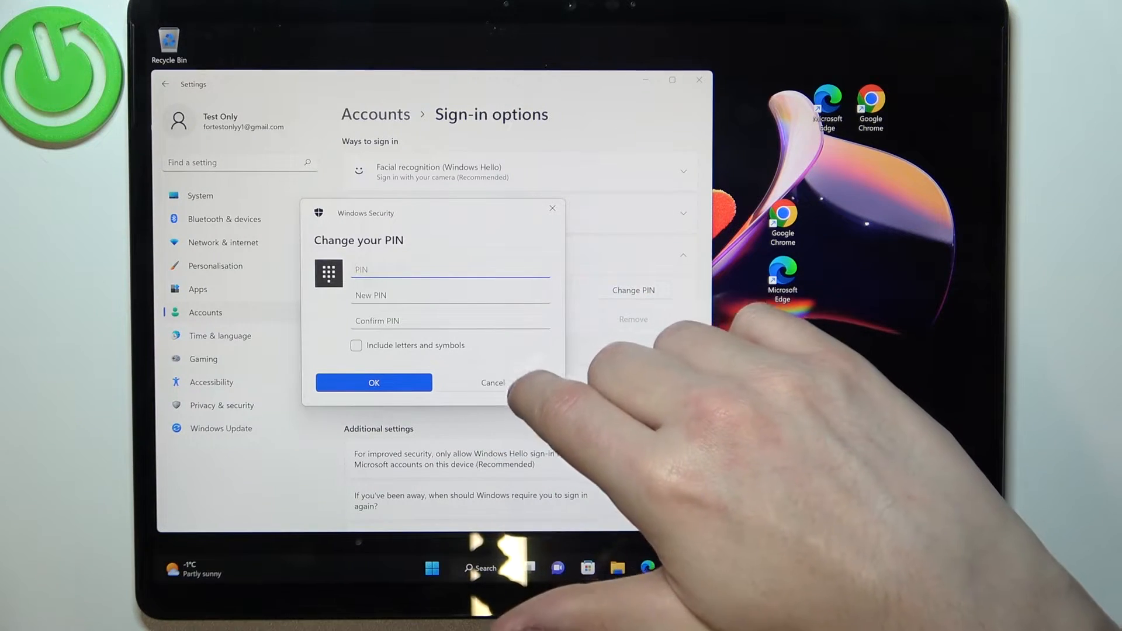
pyautogui.click(450, 234)
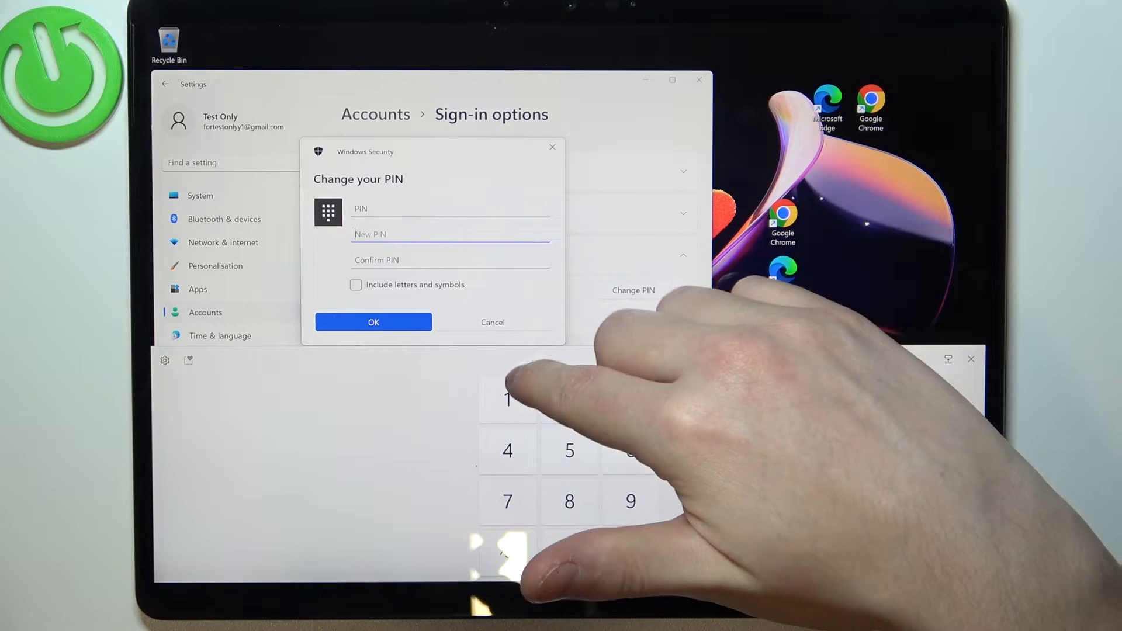